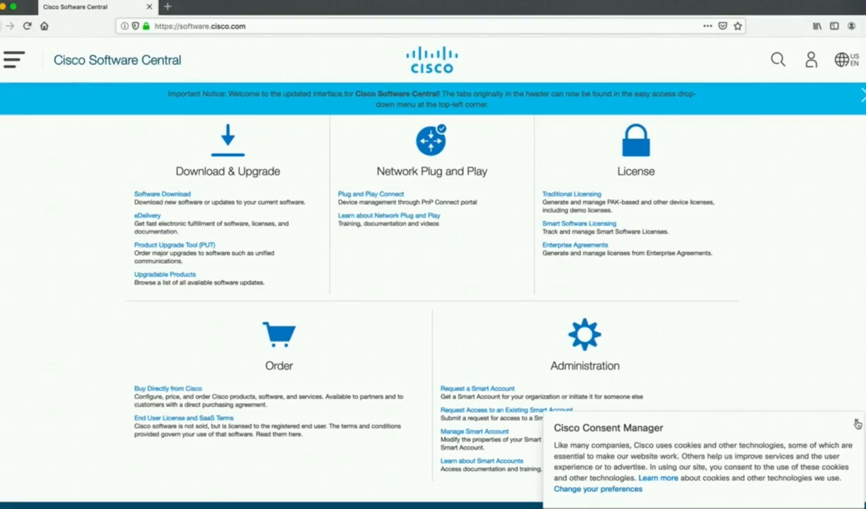
mouse_move(858, 420)
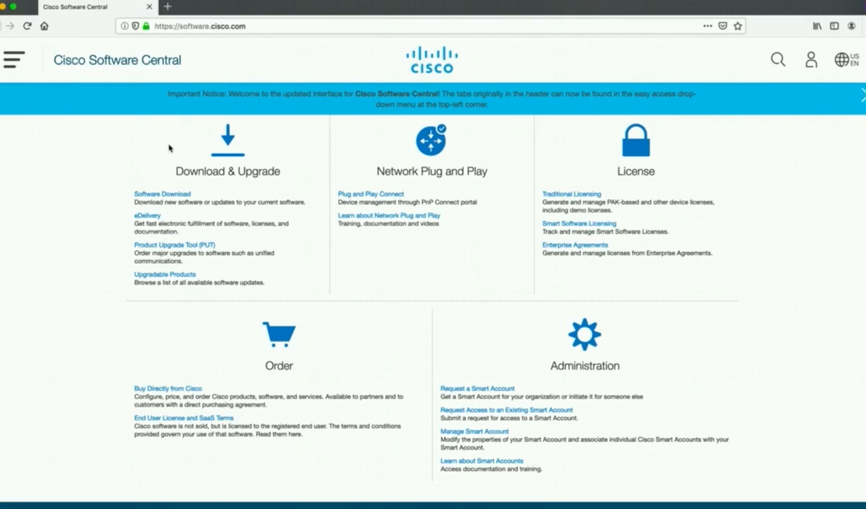
mouse_move(256, 239)
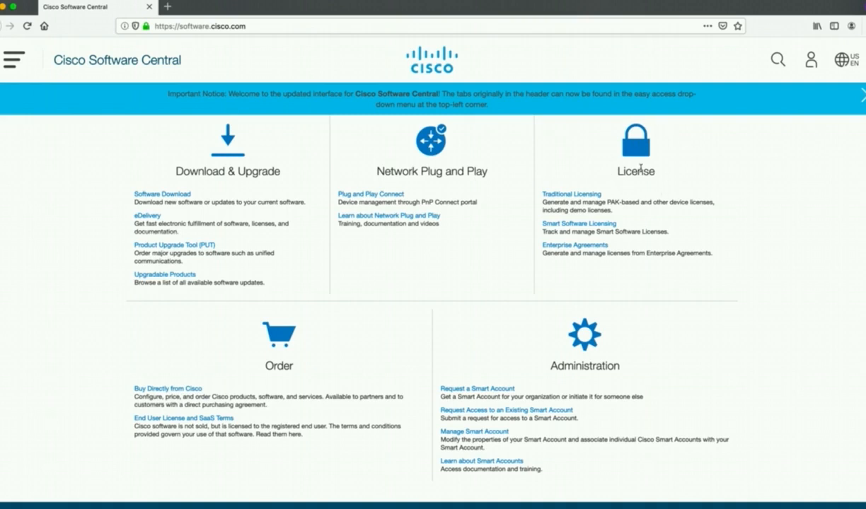
mouse_move(579, 198)
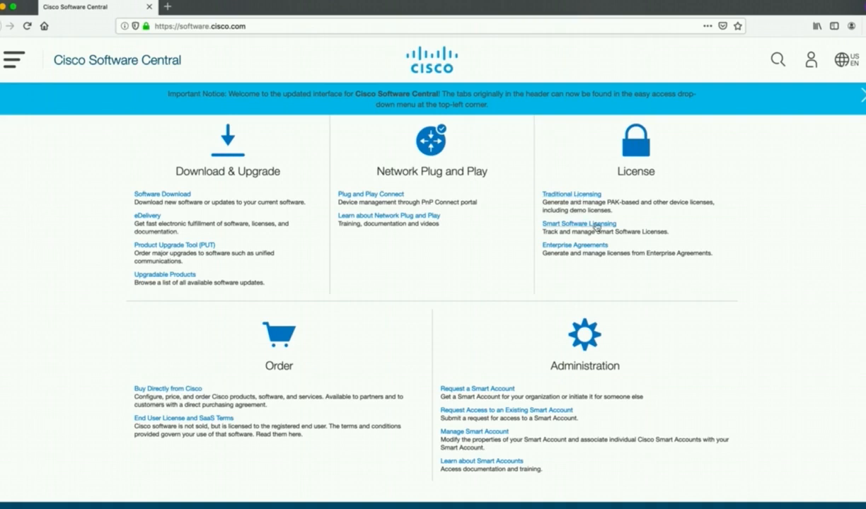
mouse_move(603, 231)
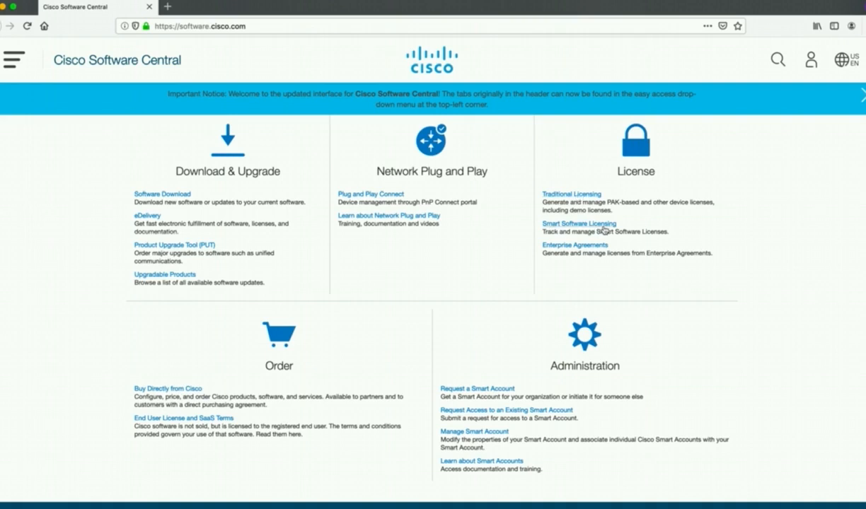
mouse_move(139, 187)
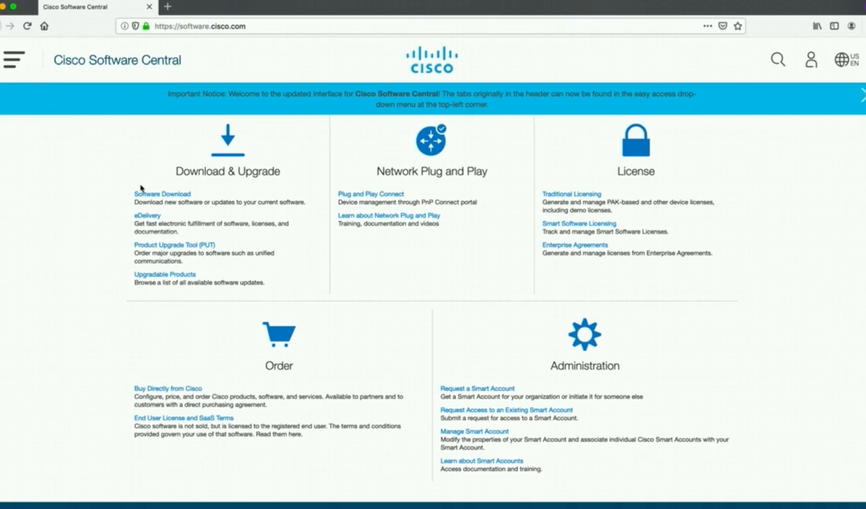
mouse_move(575, 362)
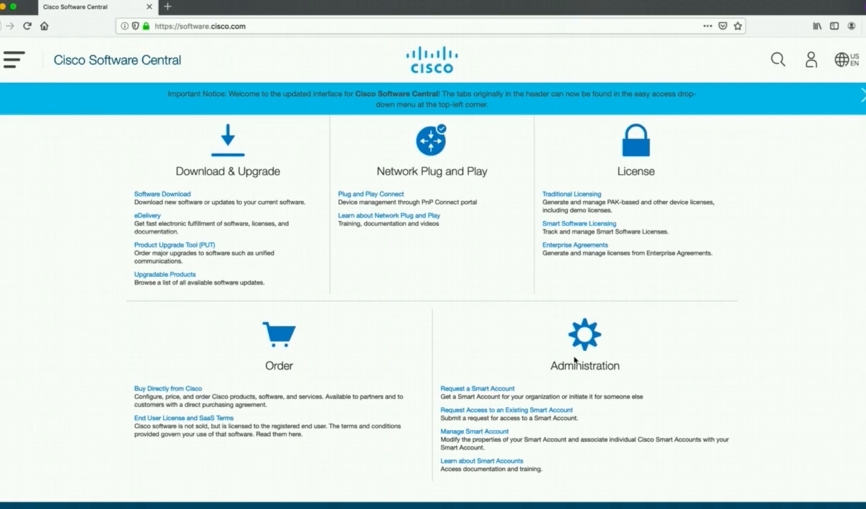
mouse_move(495, 388)
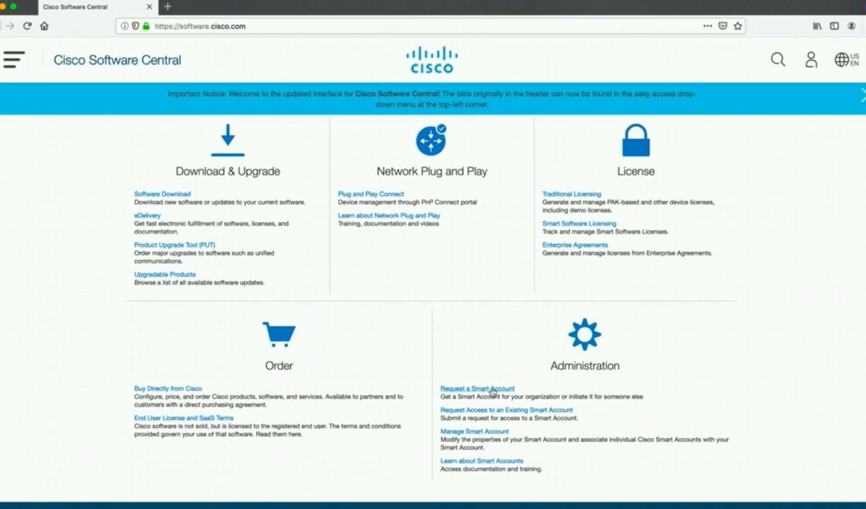
mouse_move(489, 411)
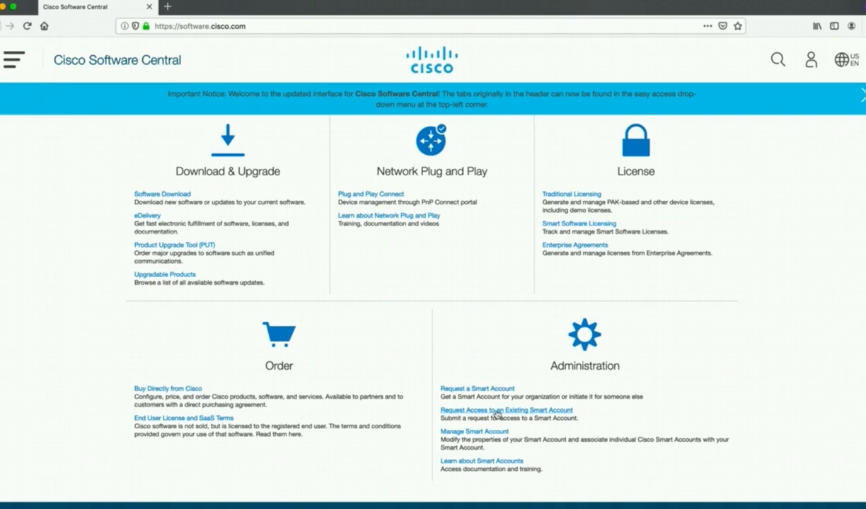
mouse_move(651, 300)
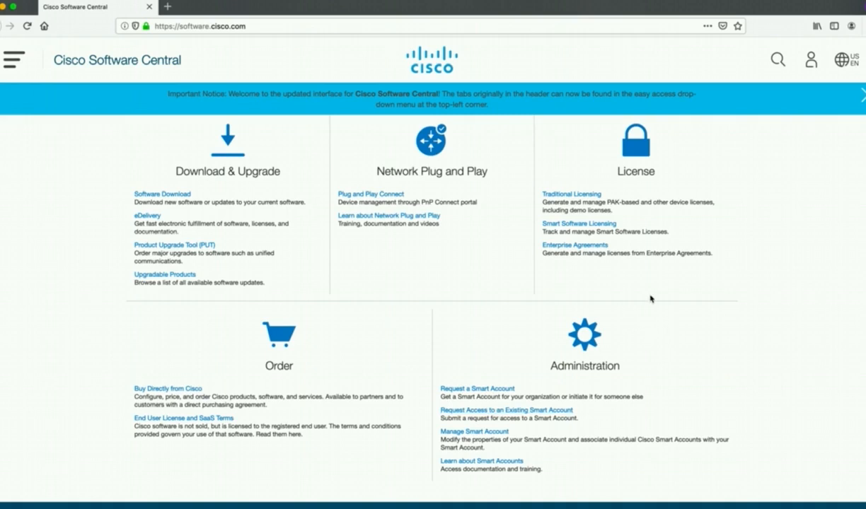
mouse_move(606, 223)
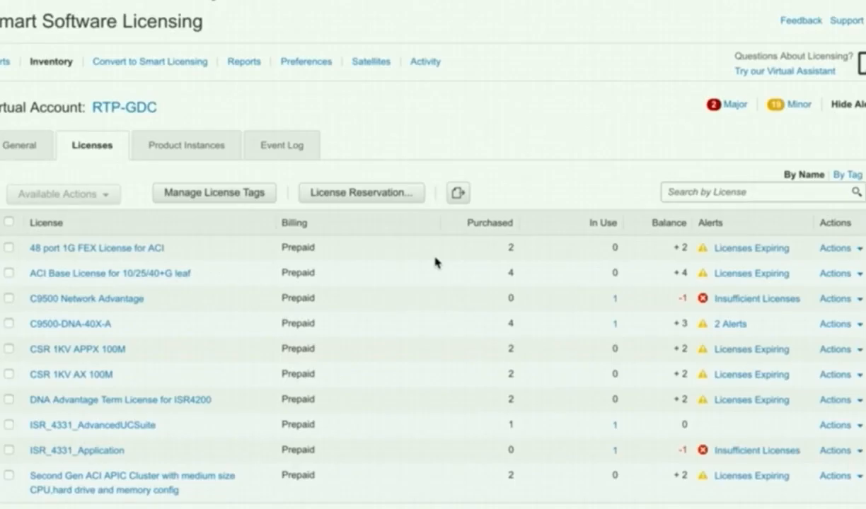
mouse_move(354, 402)
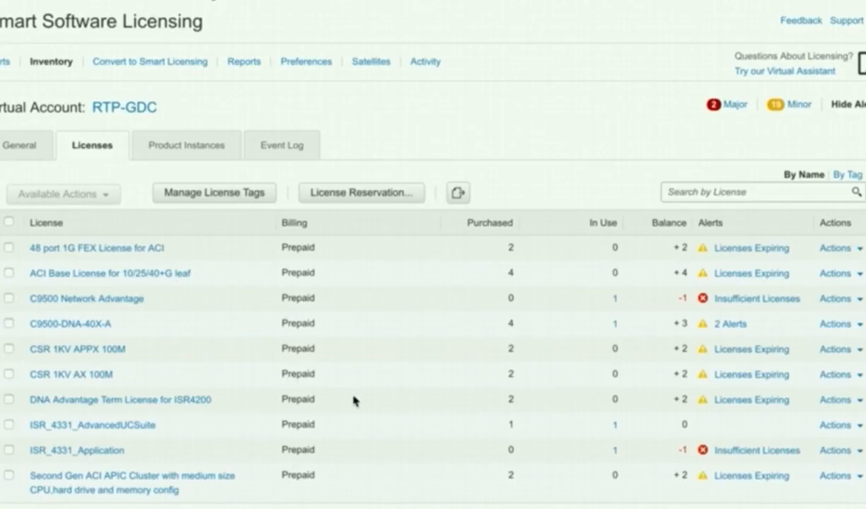
mouse_move(26, 159)
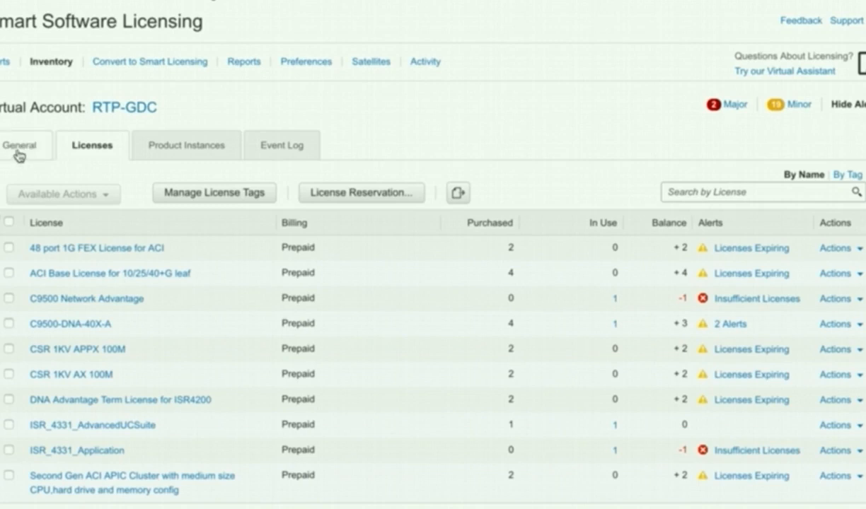
View the RTP-GDC virtual account's General details and start a new registration token.
left_click(20, 145)
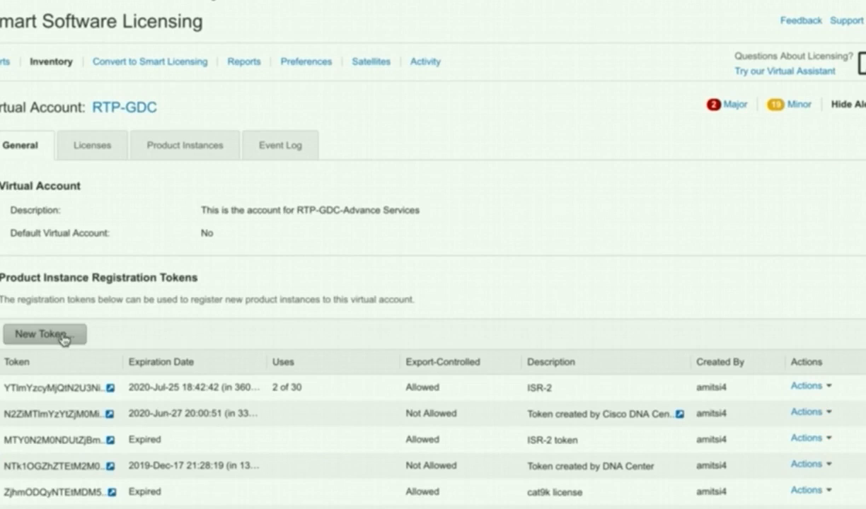
mouse_move(139, 334)
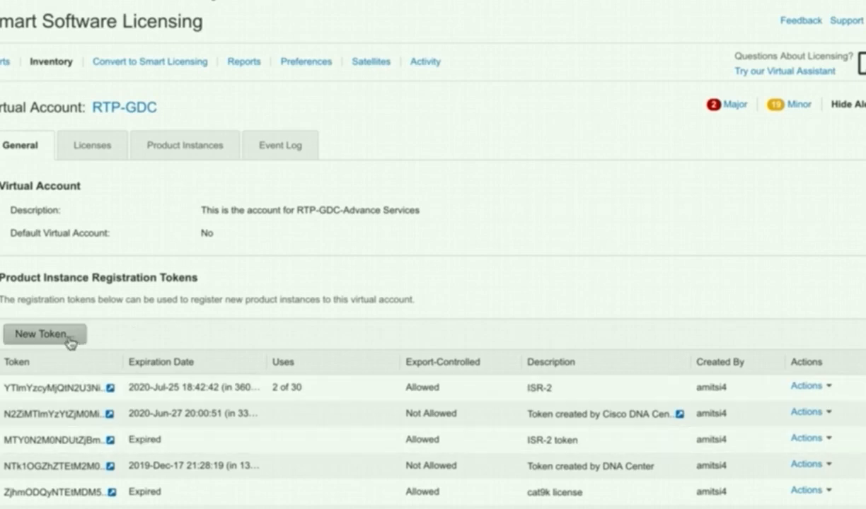
left_click(47, 334)
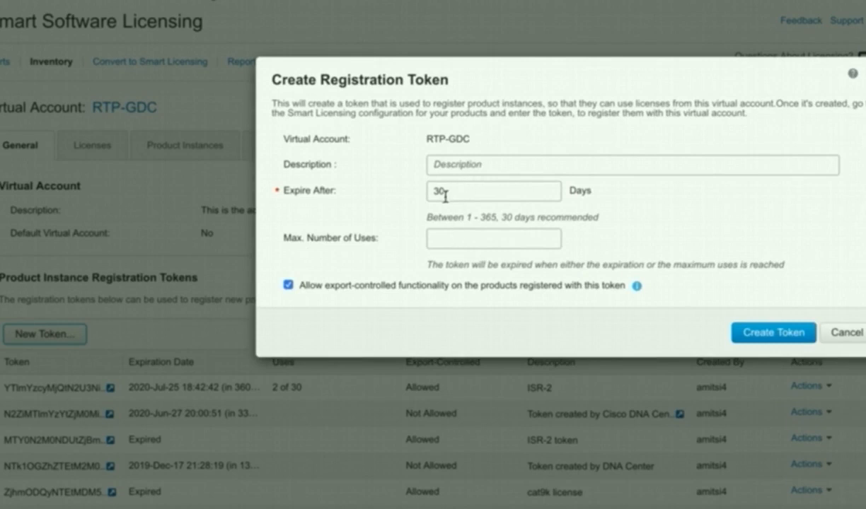
mouse_move(719, 262)
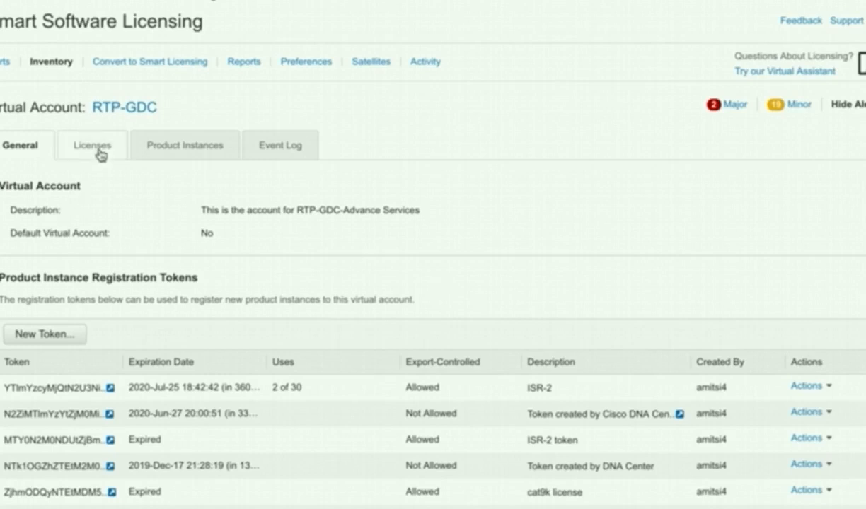
Browse the virtual account's license list and the License Conversion device pages.
left_click(92, 144)
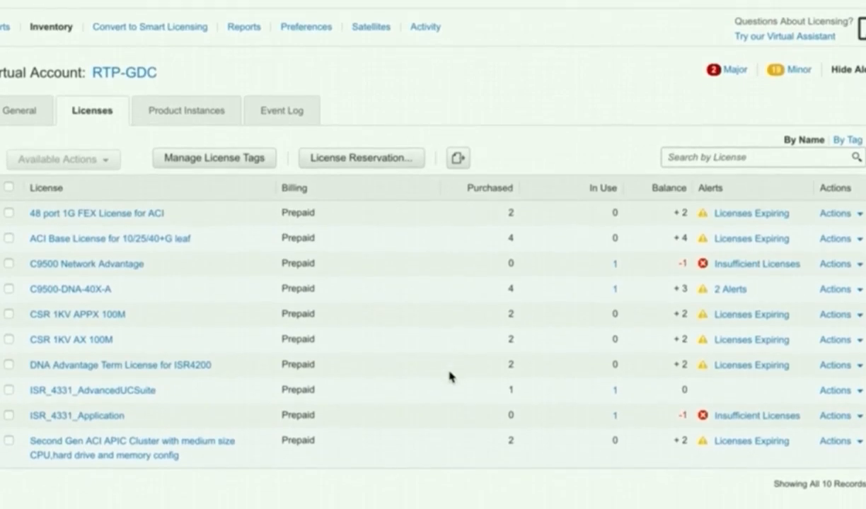
mouse_move(192, 124)
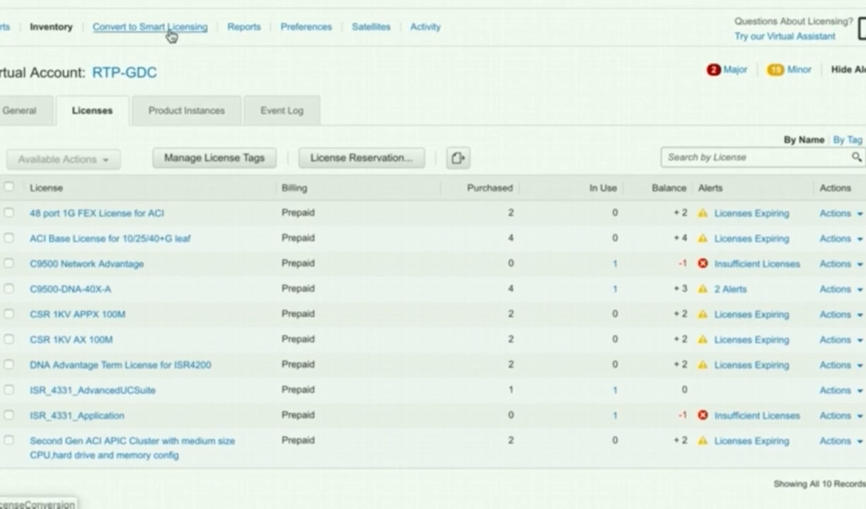
left_click(151, 27)
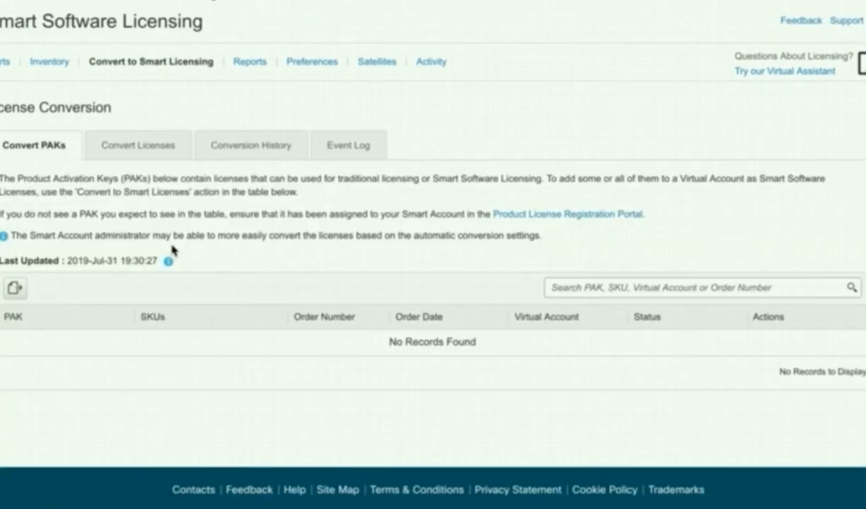
left_click(137, 144)
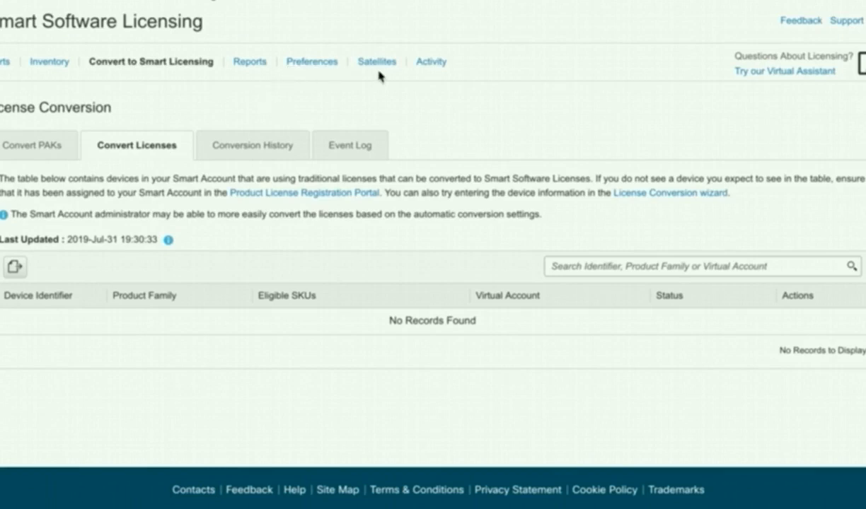
View the Reports overview, then the Satellites page showing no satellites.
left_click(249, 63)
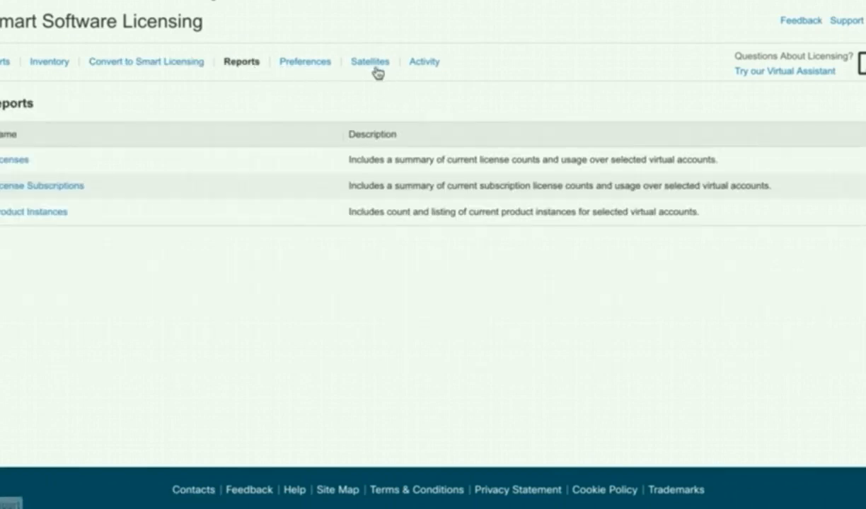
left_click(368, 62)
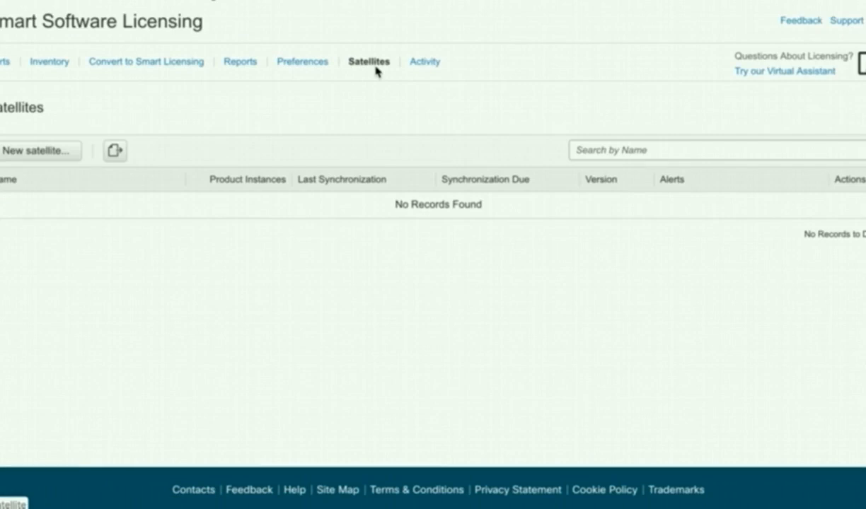
mouse_move(195, 246)
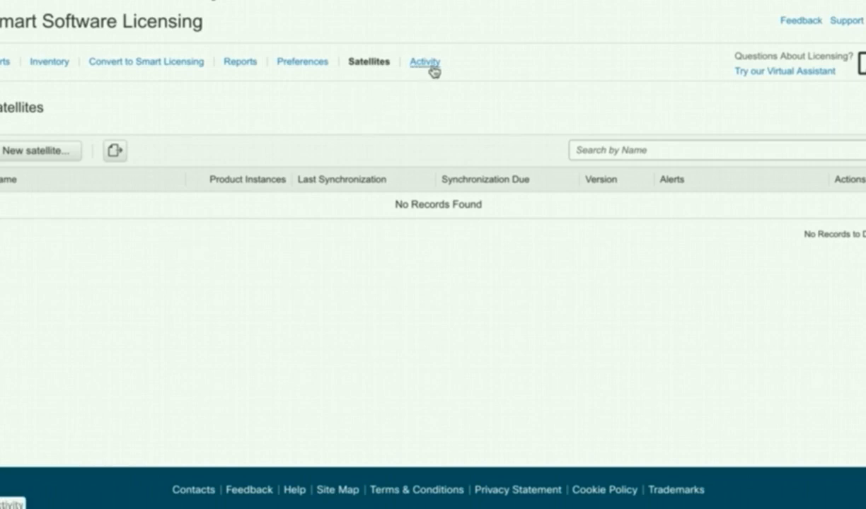
mouse_move(274, 225)
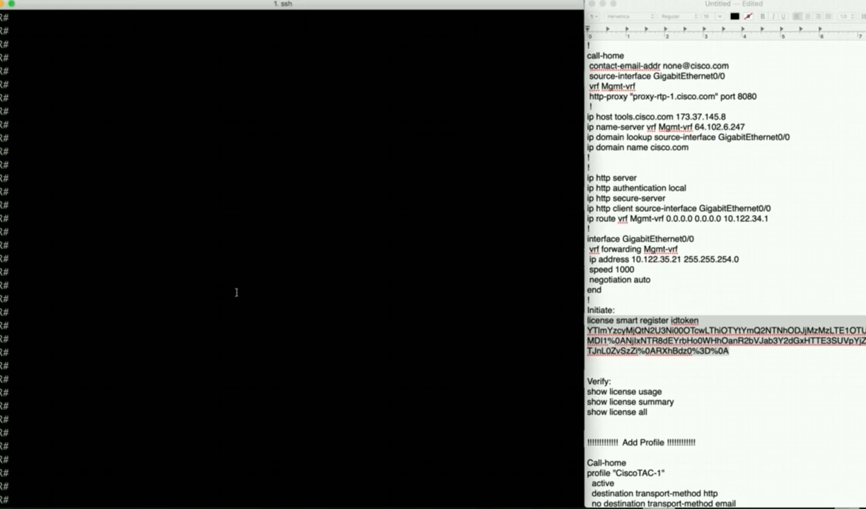
Configure call-home profile CiscoTAC-1 with HTTP transport, copying the register command from notes.
type("conf t")
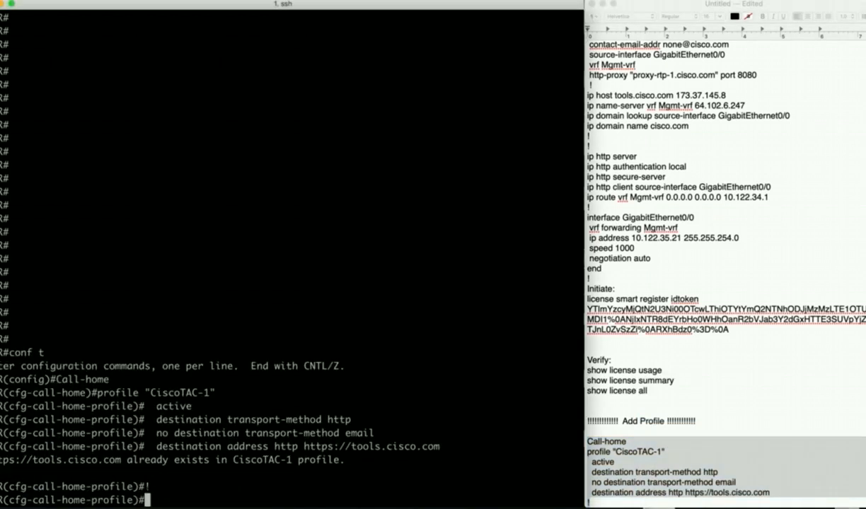
type("exit")
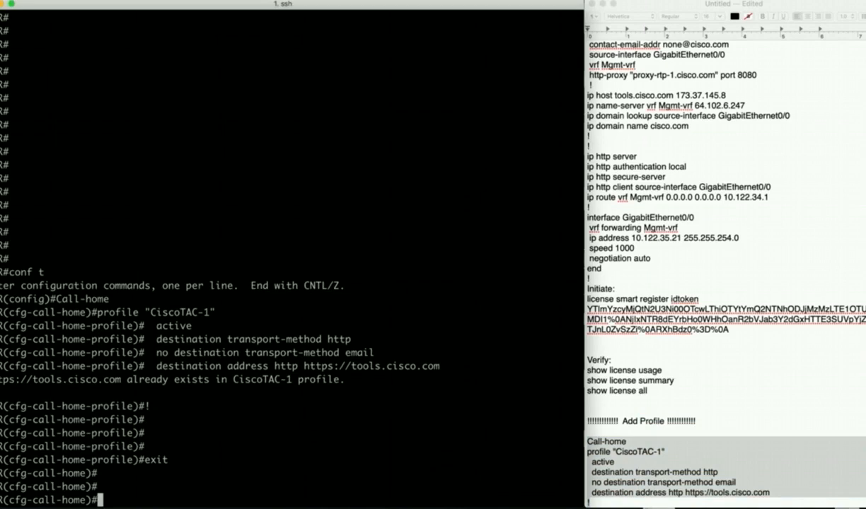
left_click_drag(589, 442, 771, 492)
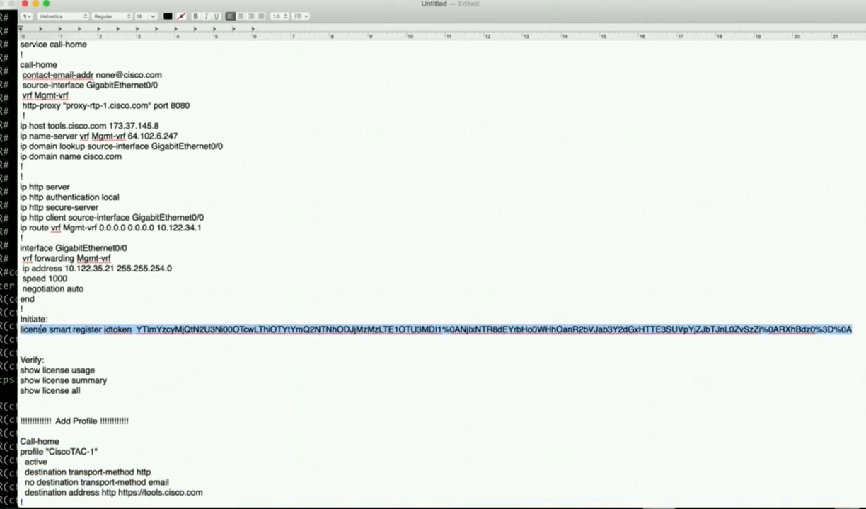
right_click(34, 327)
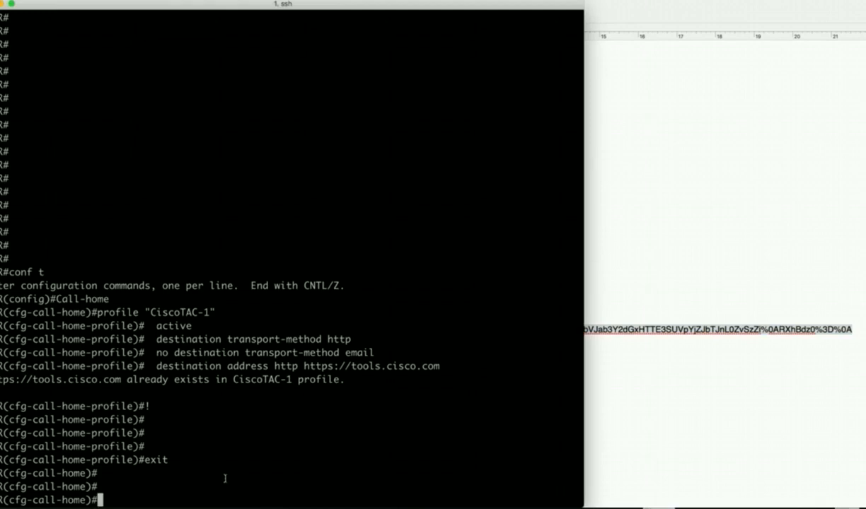
type("exit")
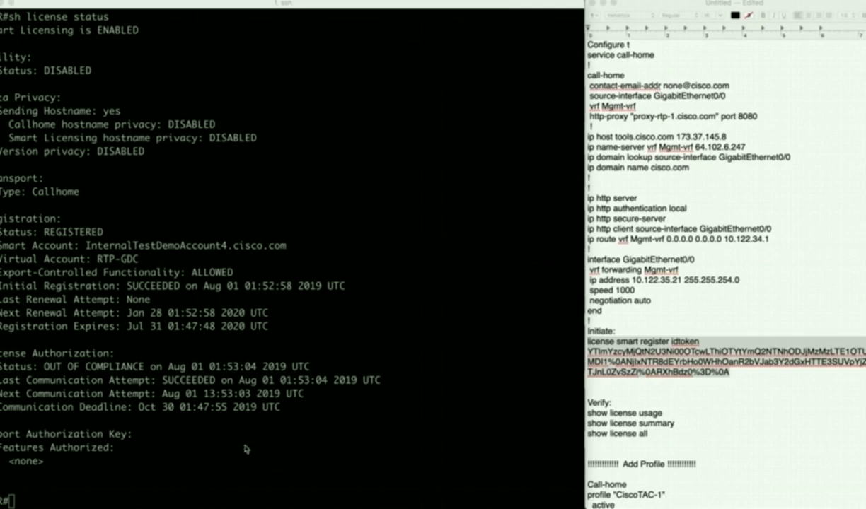
Check license status to confirm Smart Licensing reports the switch REGISTERED.
type("sh license status")
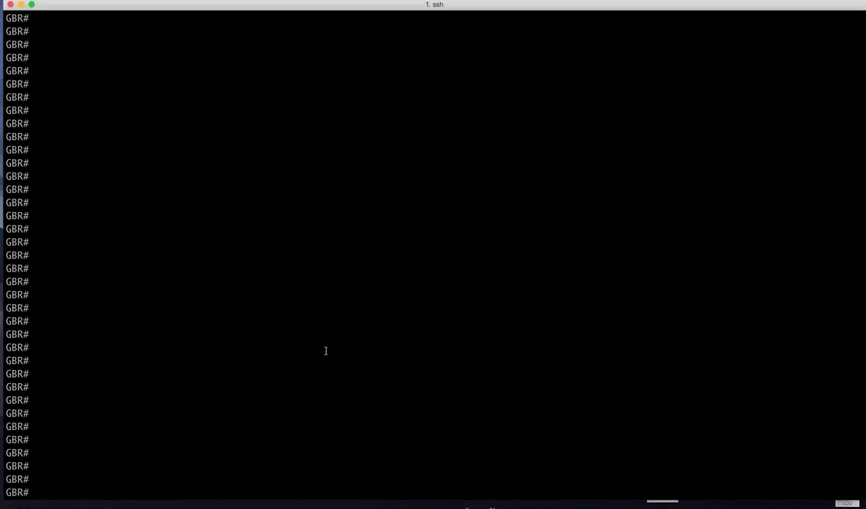
List the running configuration with network-advantage boot level and dna-advantage addon.
type("sh ru")
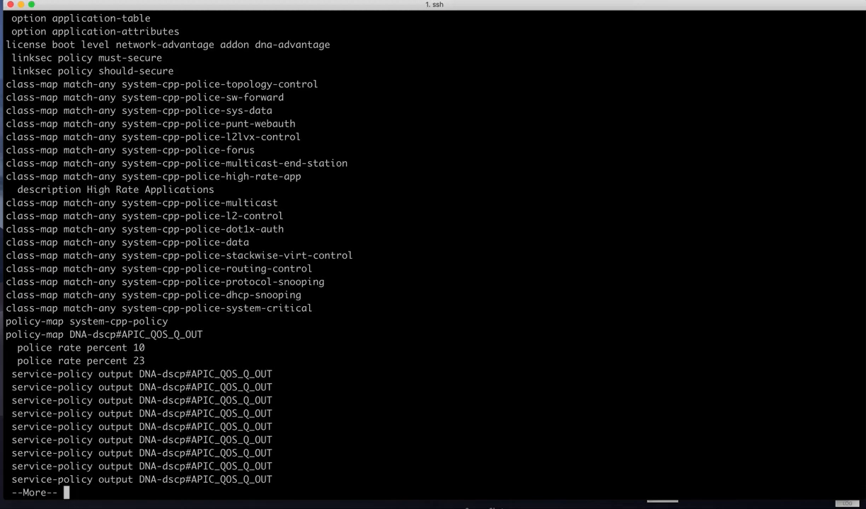
left_click_drag(203, 44, 329, 44)
type("sh license status")
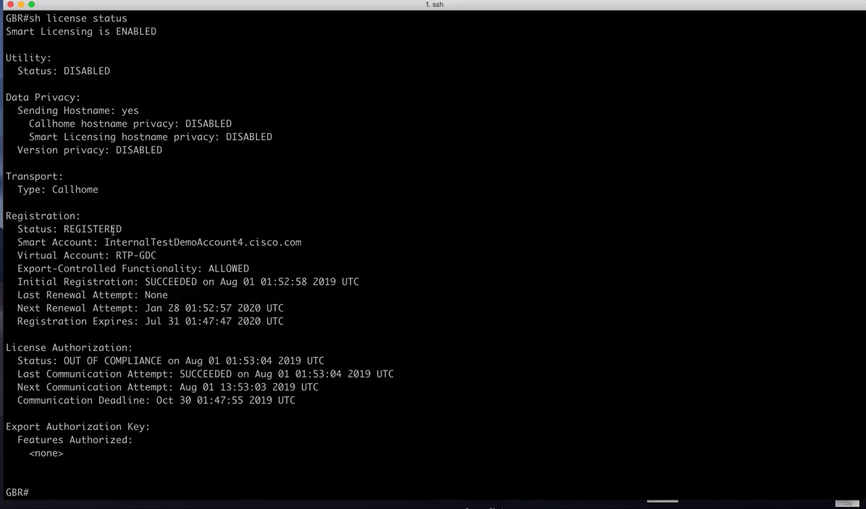
Highlight the REGISTERED status, then request the license summary.
double_click(92, 229)
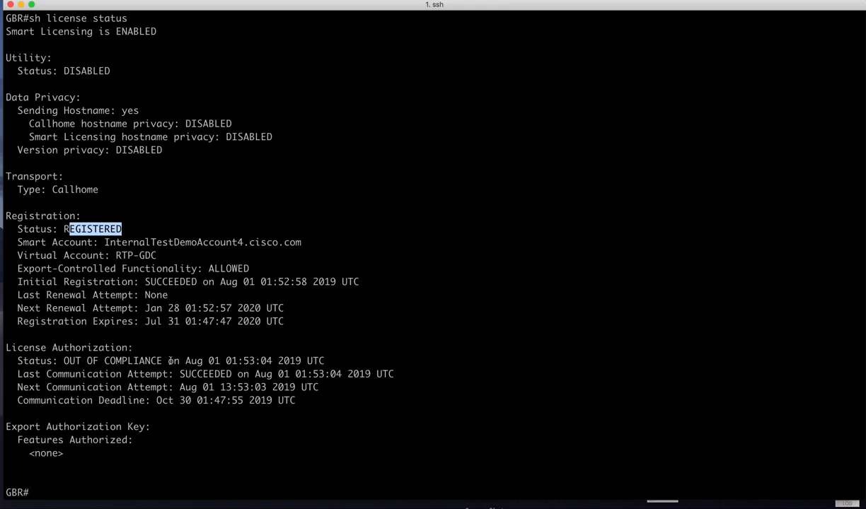
double_click(110, 361)
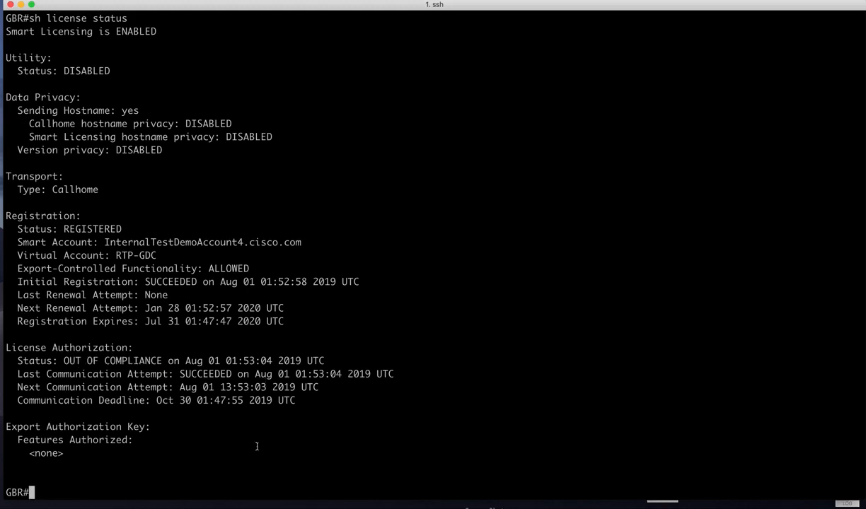
type("sh license summary")
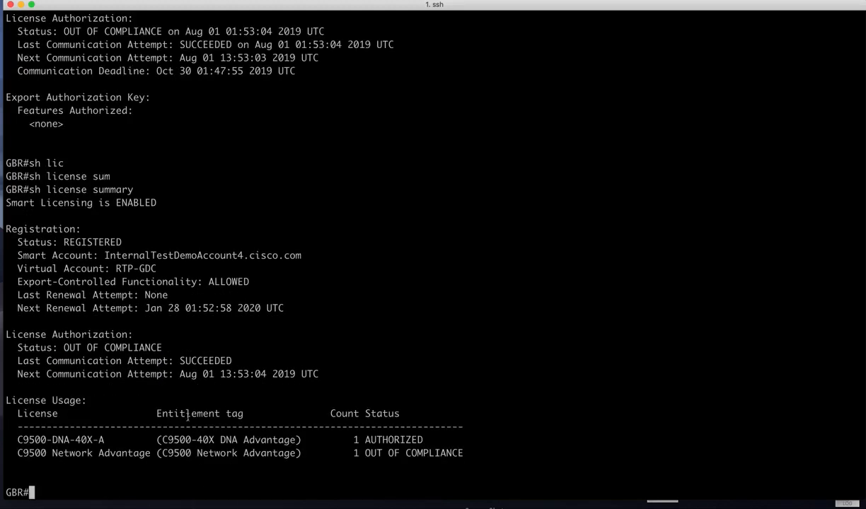
mouse_move(399, 439)
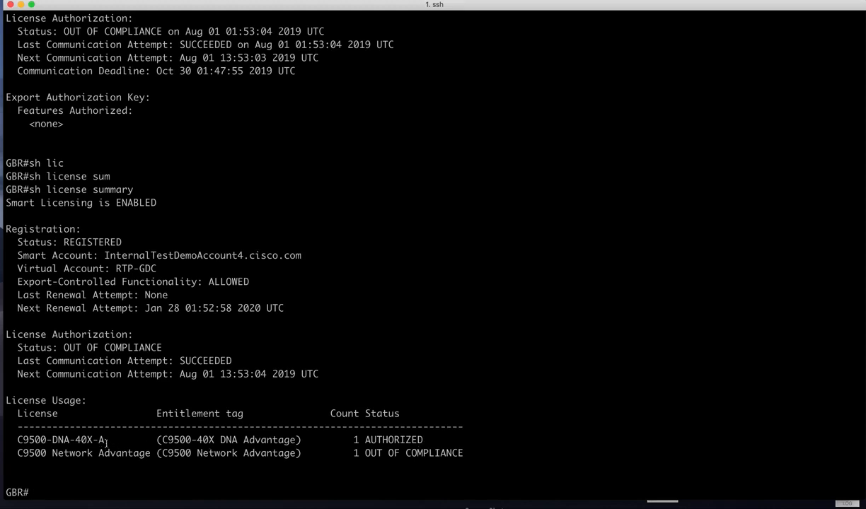
mouse_move(82, 440)
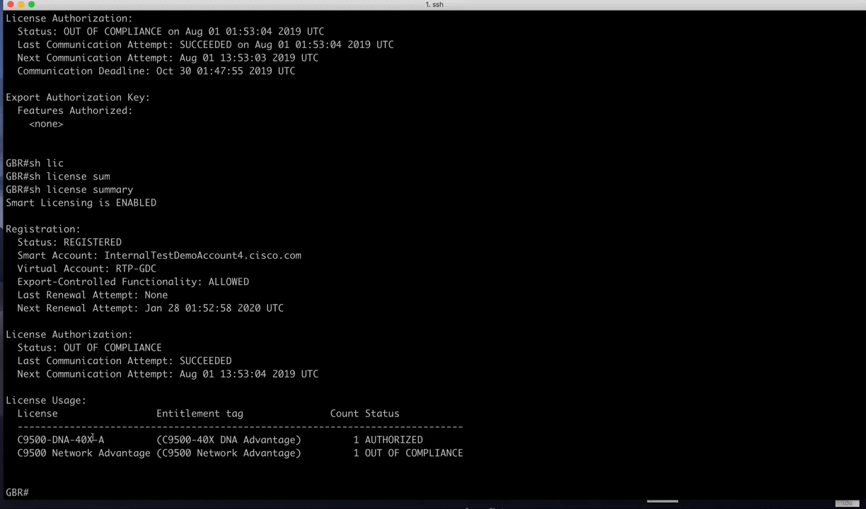
mouse_move(385, 438)
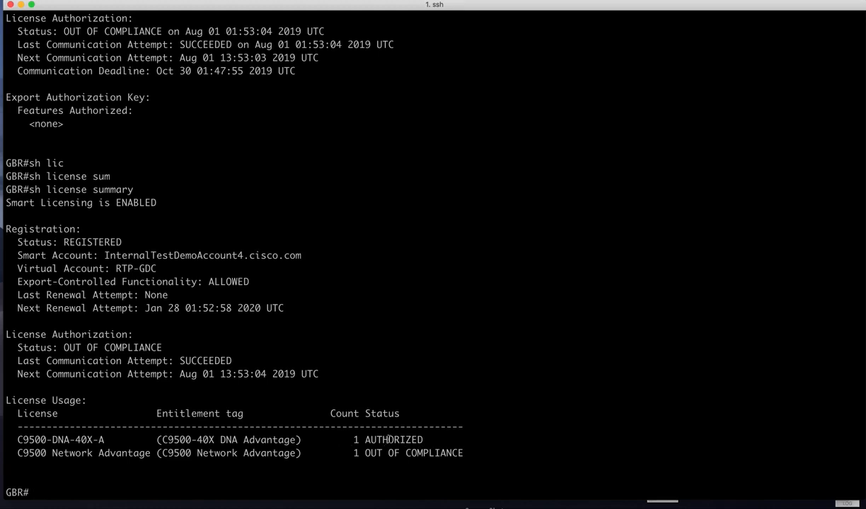
Highlight Network Advantage's OUT OF COMPLIANCE status in the license summary.
double_click(395, 438)
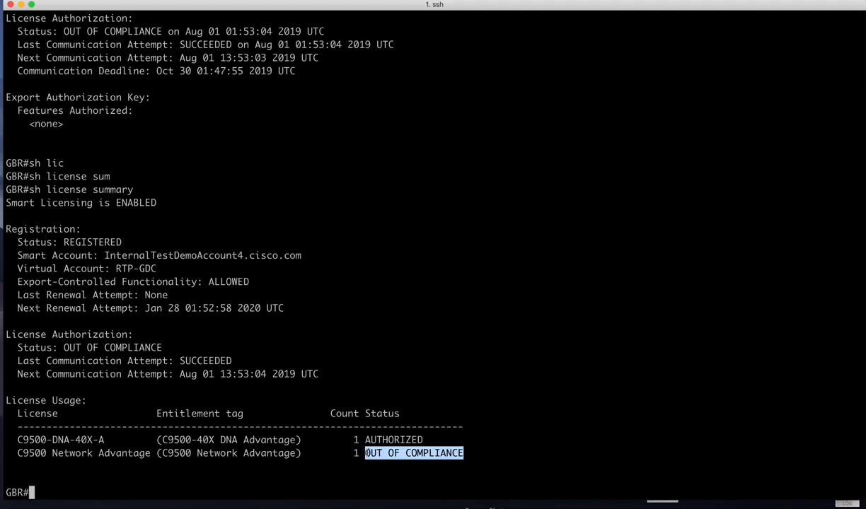
mouse_move(444, 439)
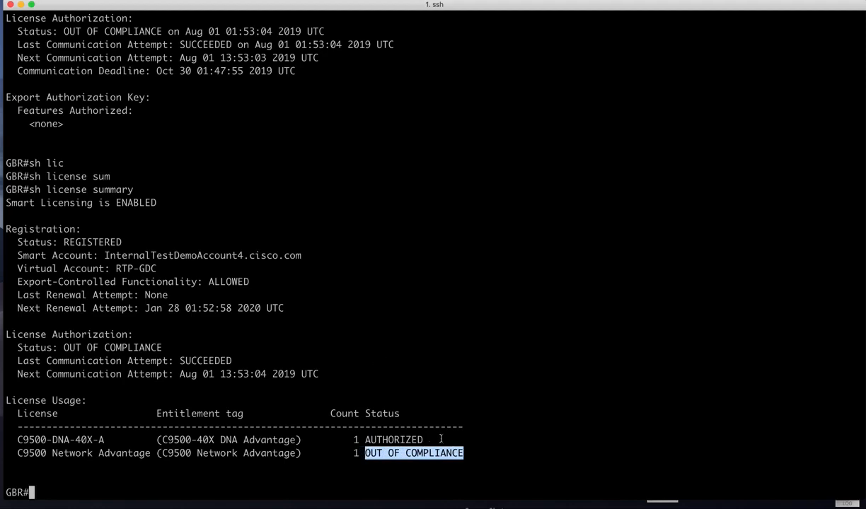
mouse_move(379, 425)
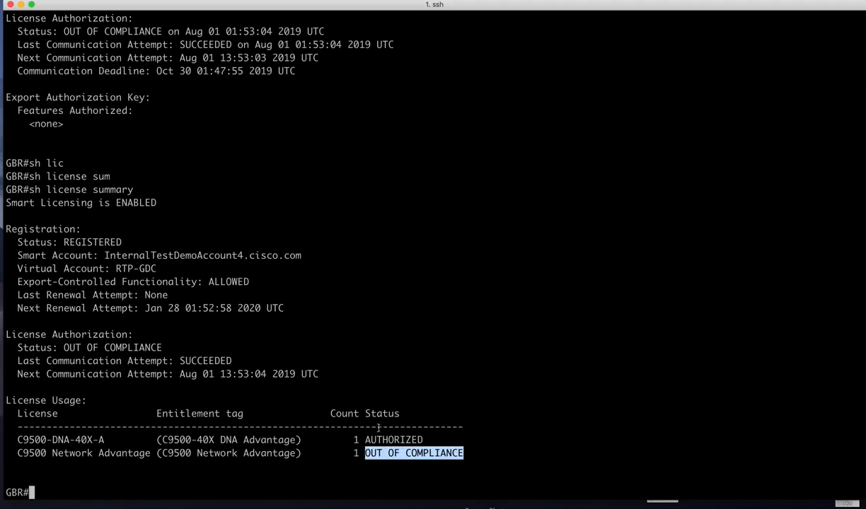